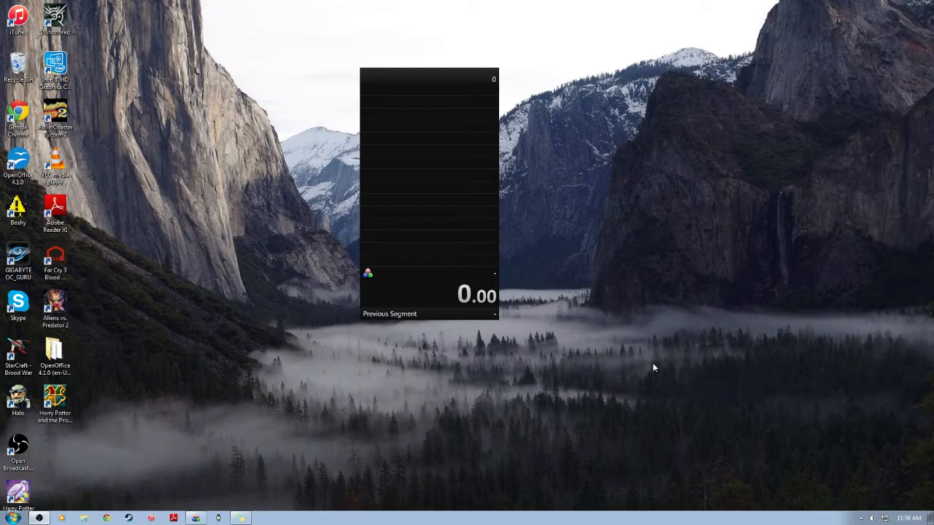
mouse_move(634, 366)
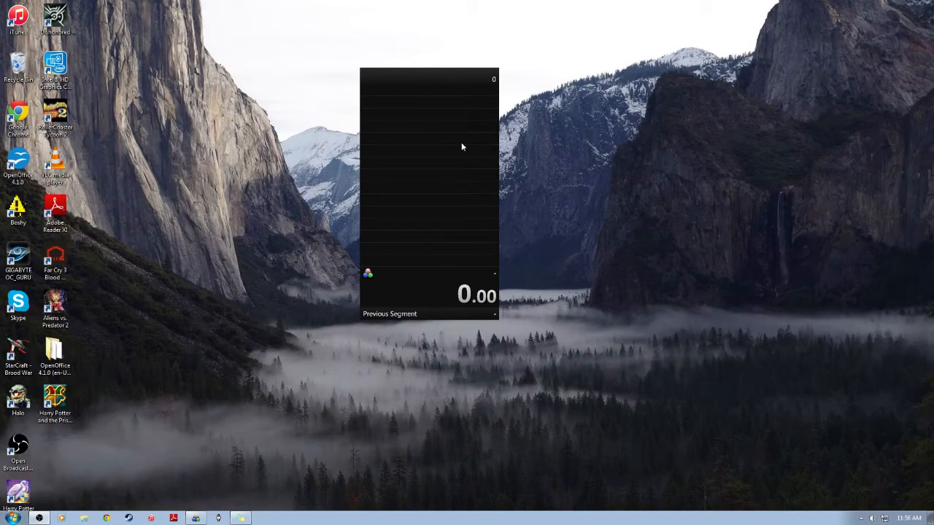
mouse_move(447, 156)
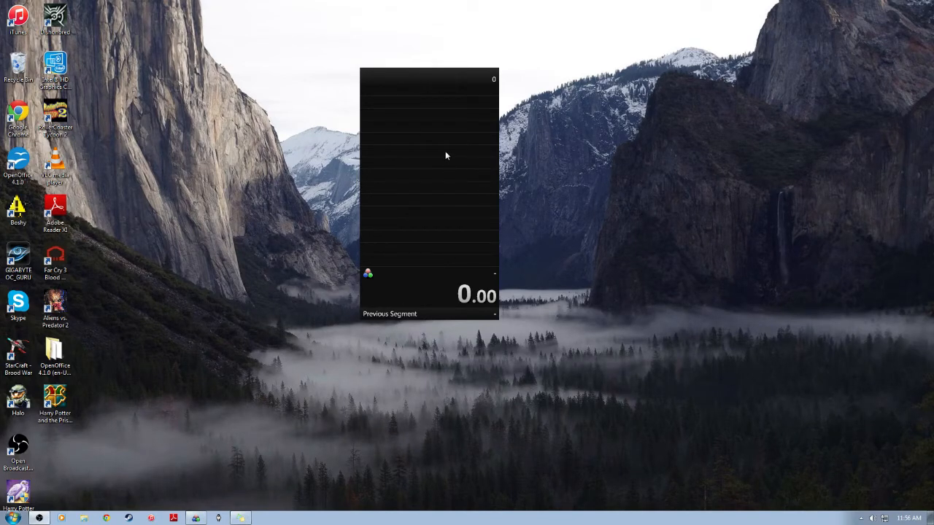
Open the Splits Editor from the timer's right-click menu.
right_click(446, 155)
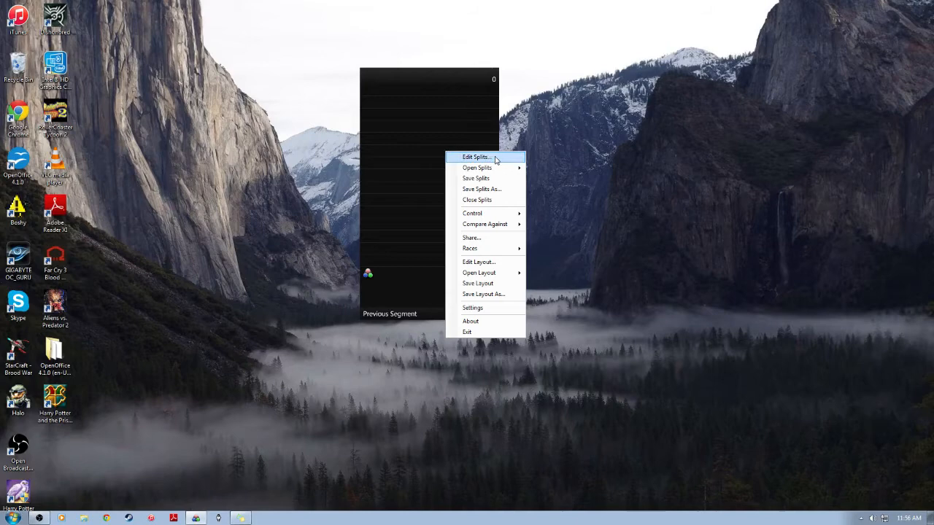
click(475, 157)
text(the elder)
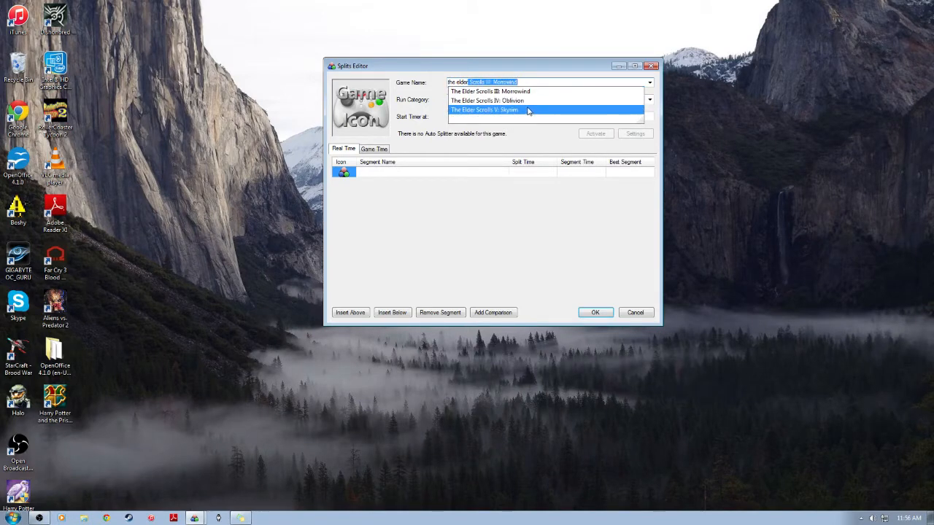
Select The Elder Scrolls V: Skyrim, keep category Any%, and activate its auto splitter.
click(485, 110)
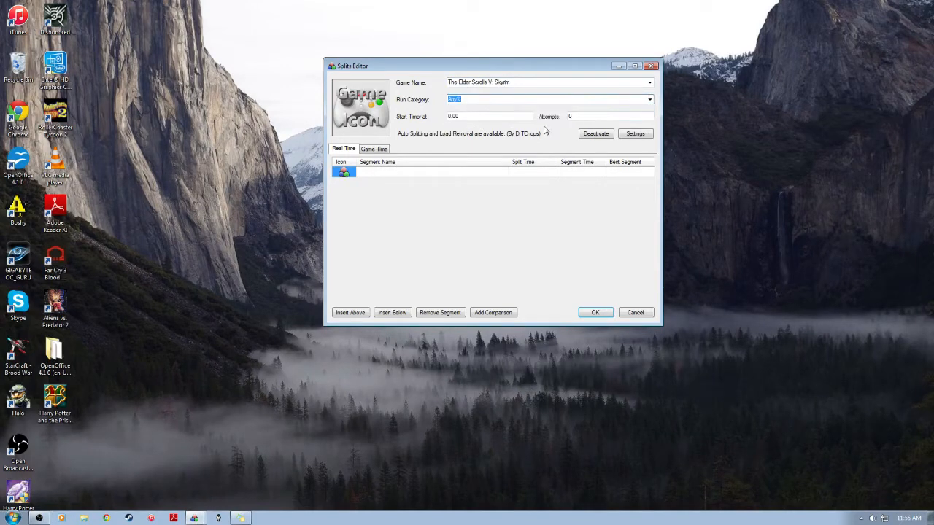
click(648, 99)
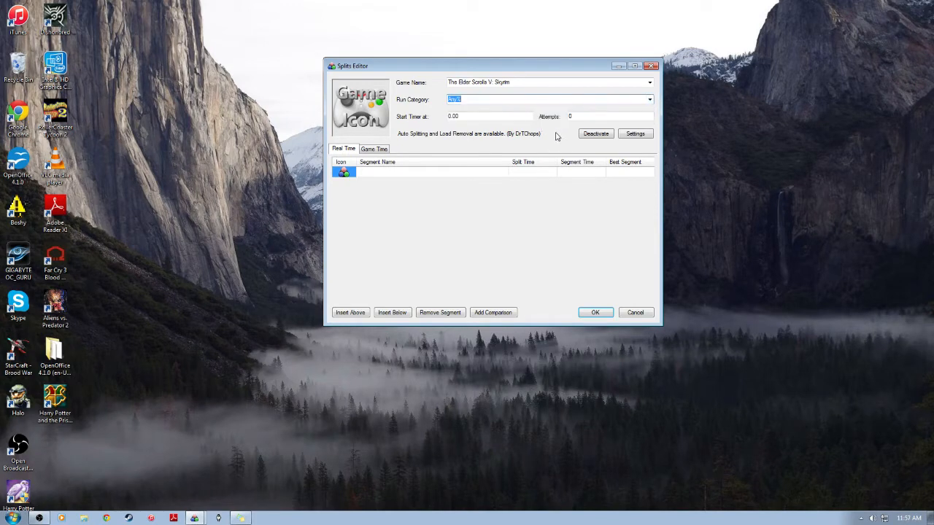
mouse_move(548, 139)
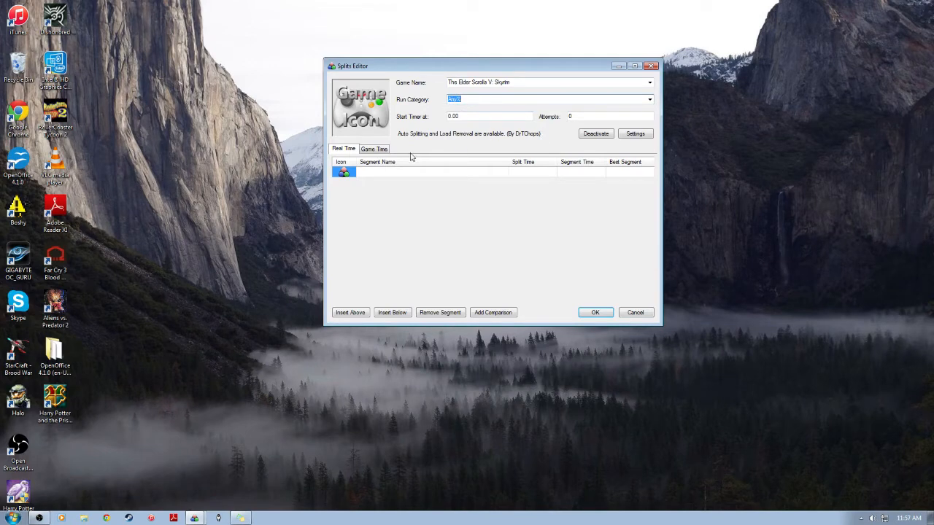
mouse_move(513, 136)
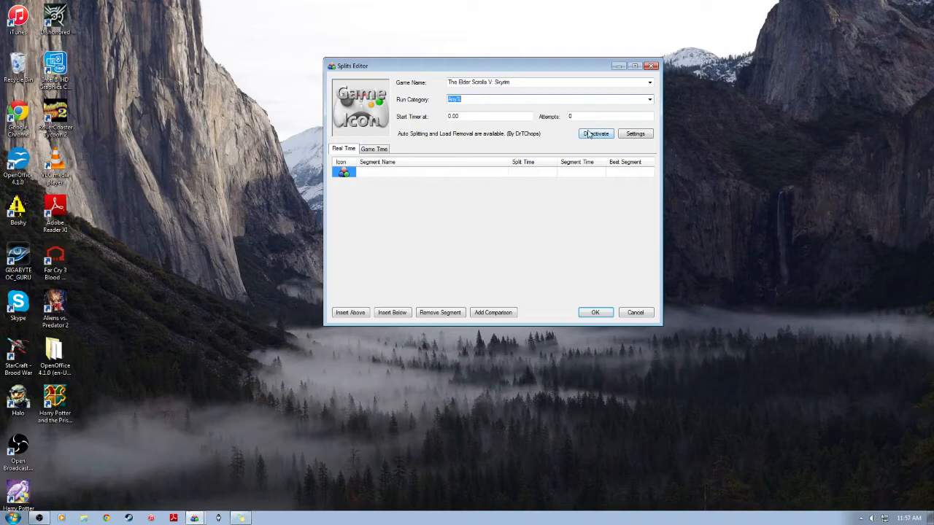
click(596, 133)
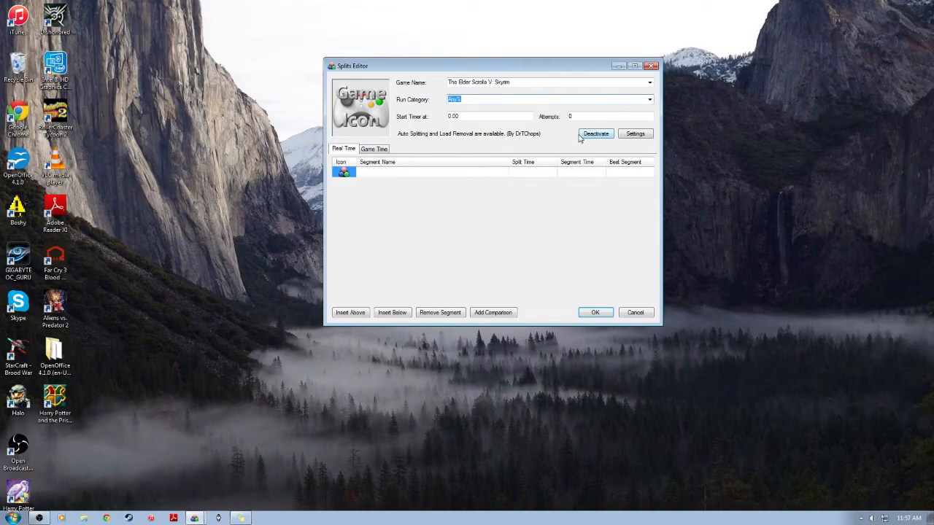
click(596, 133)
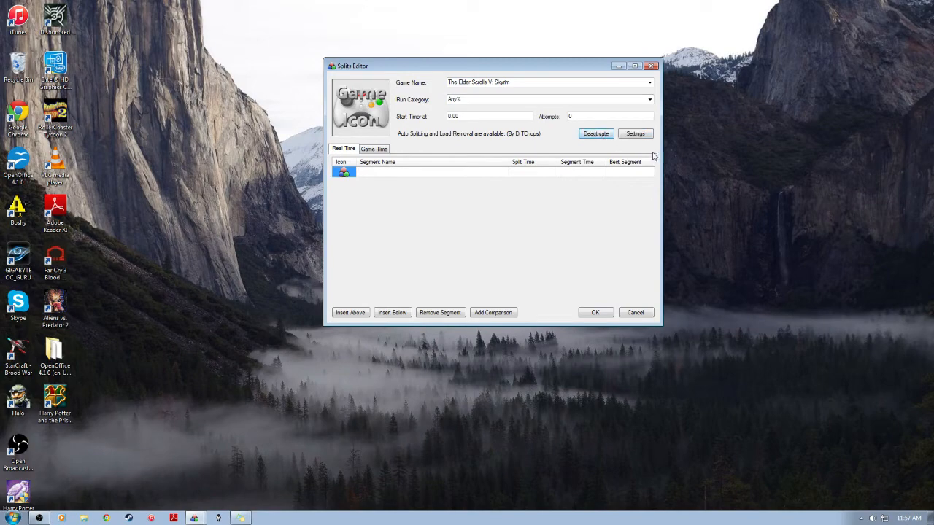
Open the Skyrim auto splitter's Component Settings window.
click(634, 134)
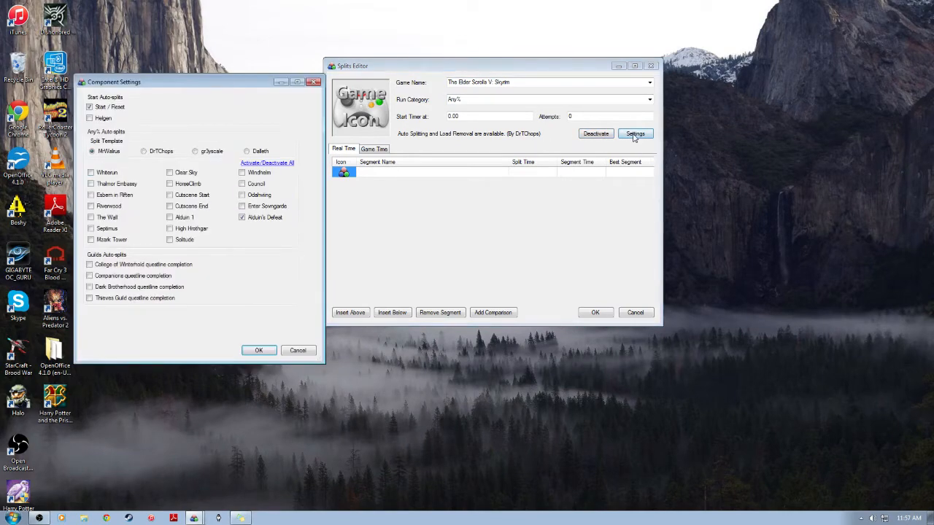
click(635, 134)
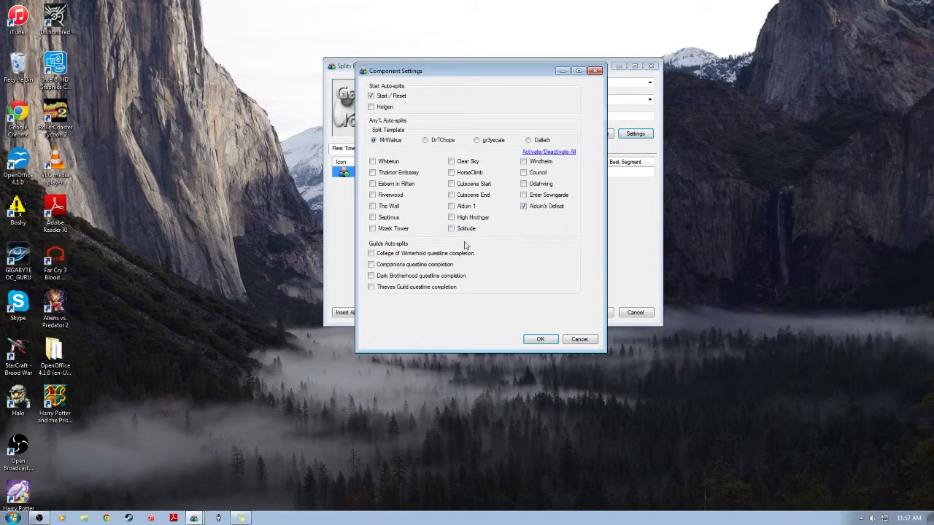
mouse_move(443, 232)
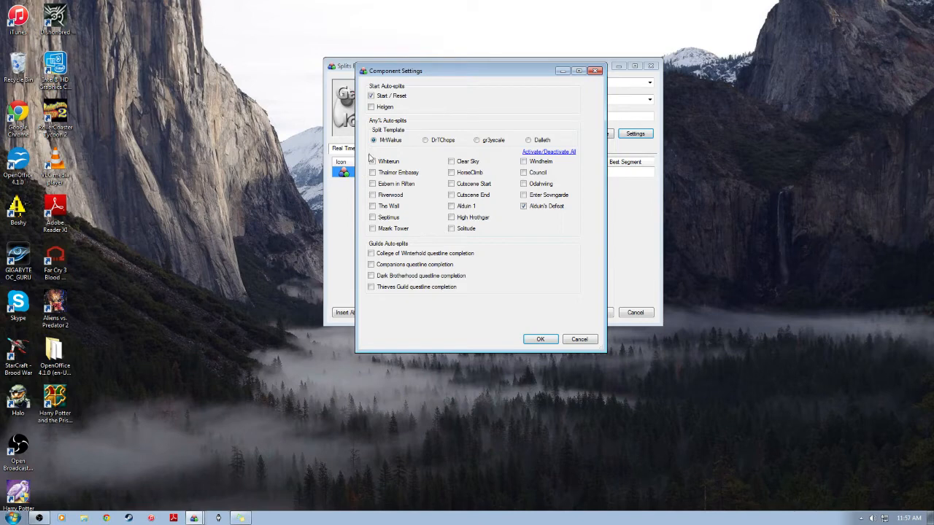
mouse_move(401, 112)
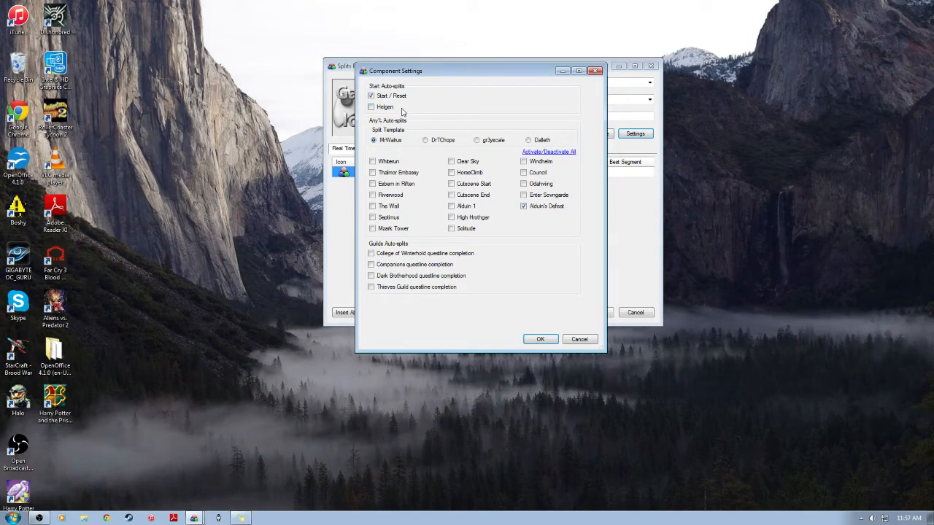
mouse_move(595, 105)
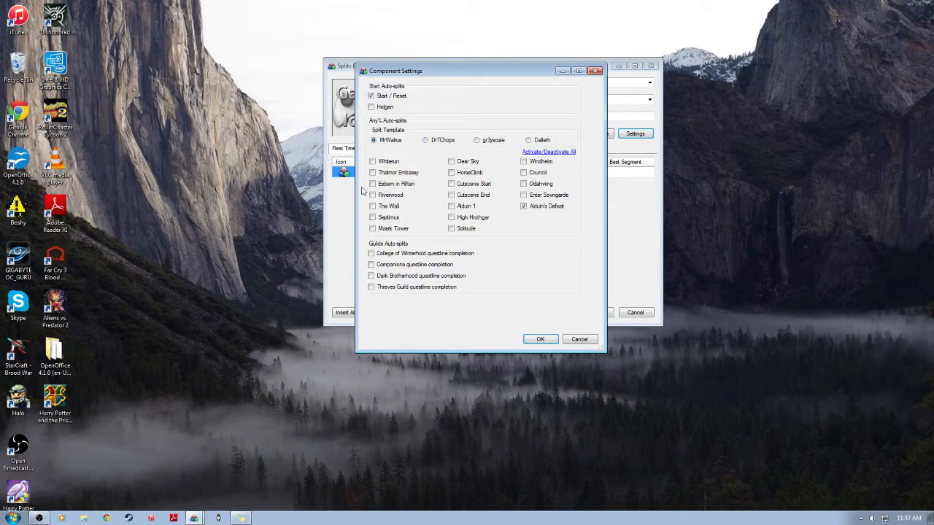
mouse_move(424, 94)
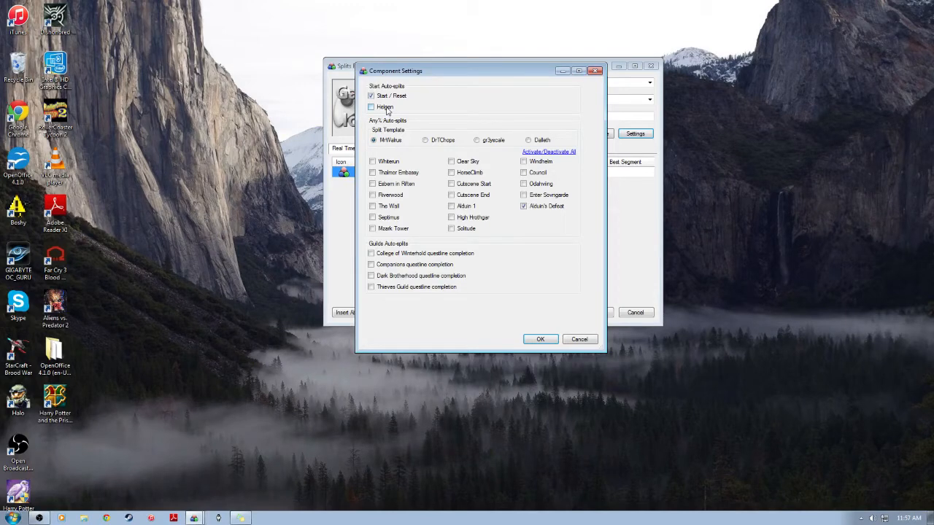
Enable Helgen start, choose the gr3yscale template, and check every Any% auto-split.
click(372, 107)
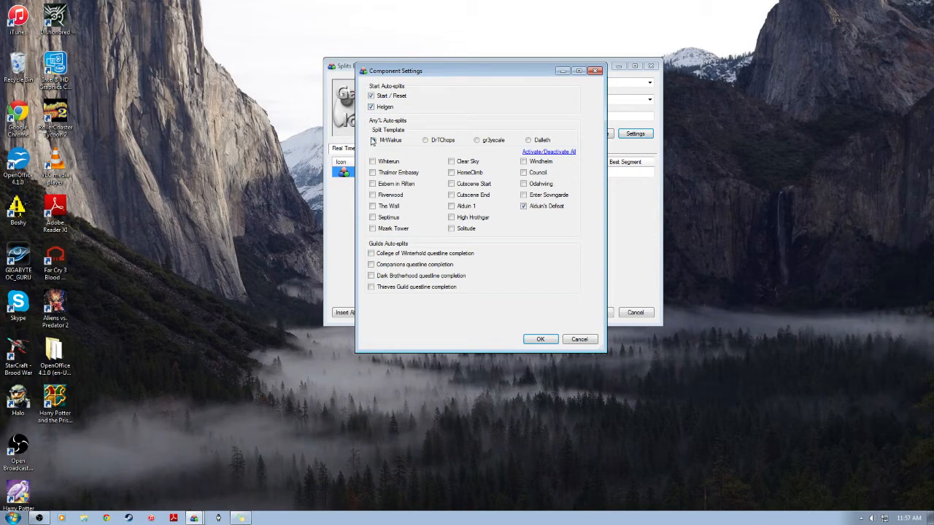
click(373, 140)
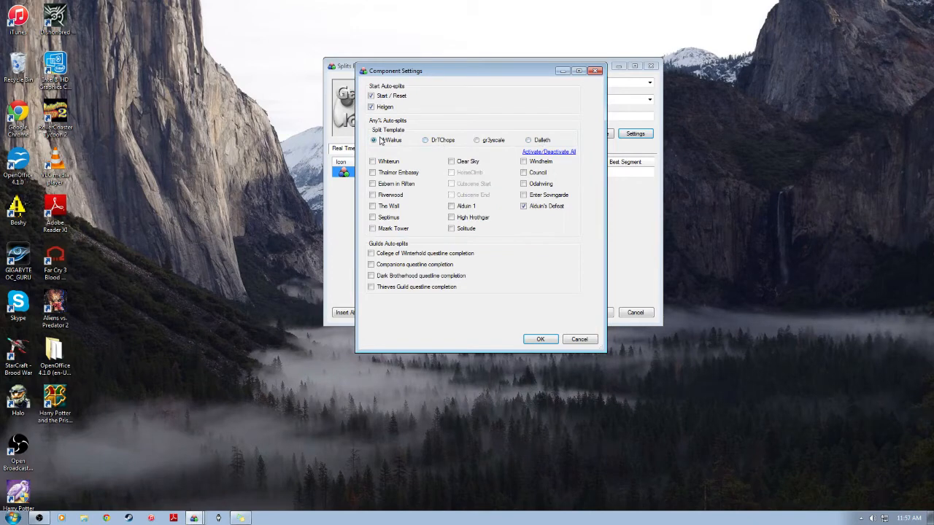
click(529, 139)
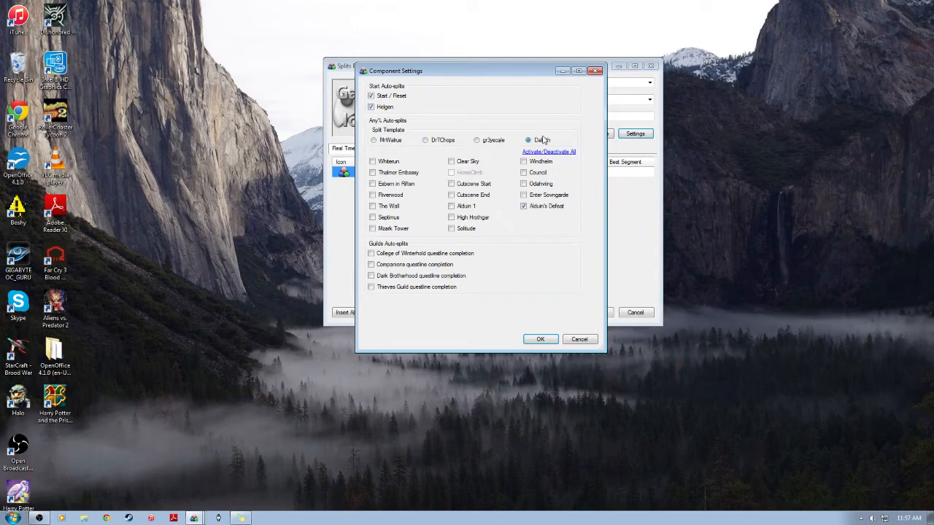
click(478, 140)
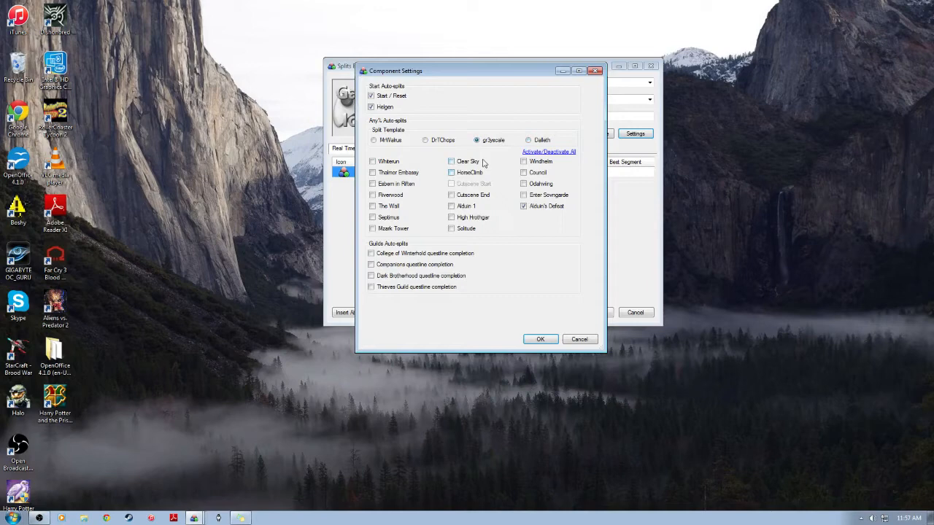
click(372, 161)
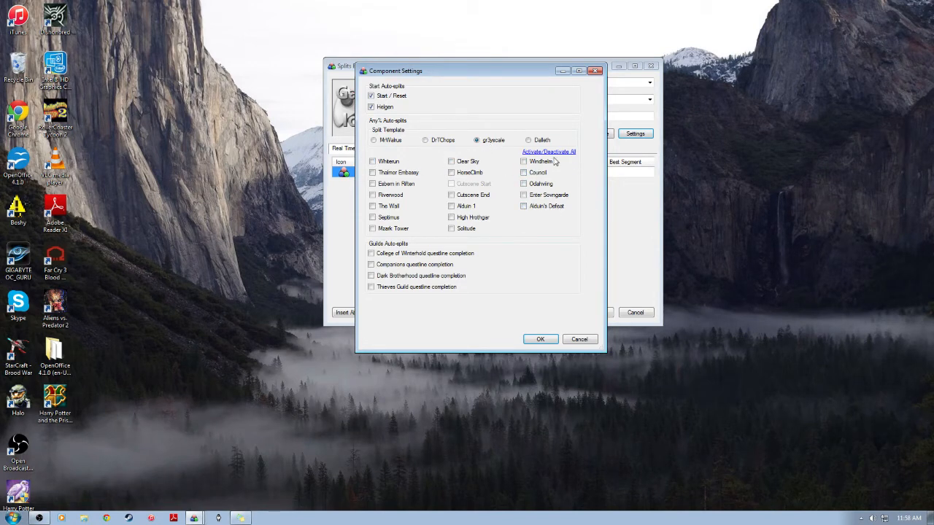
drag(396, 70, 403, 58)
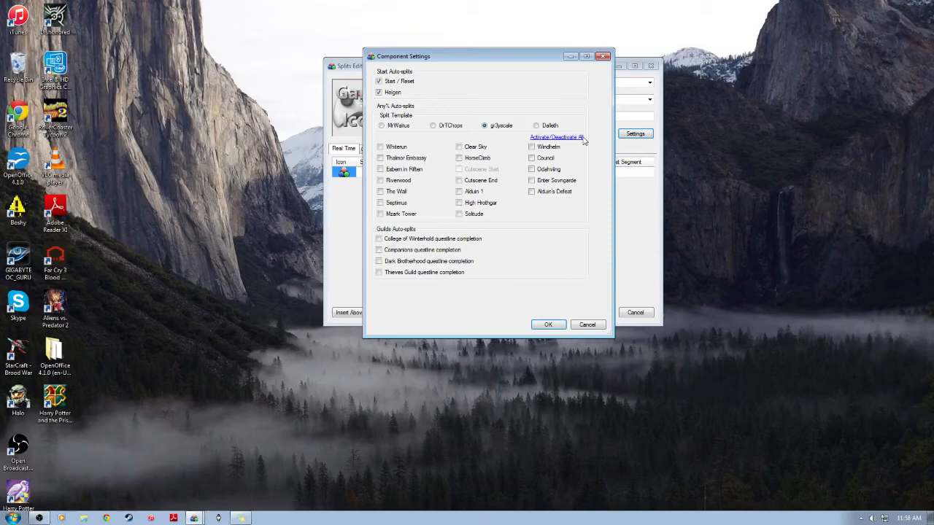
click(556, 137)
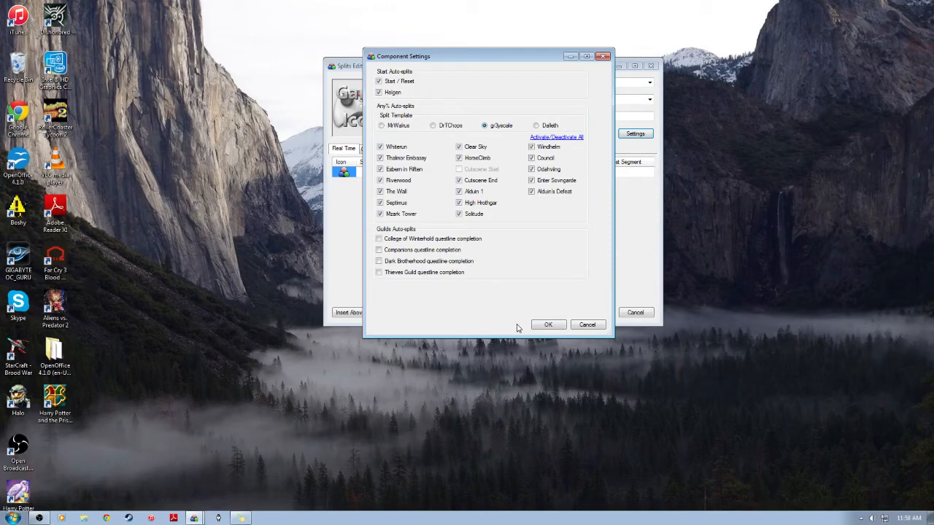
Confirm the auto splitter settings and name the first split segment Helgen.
click(548, 325)
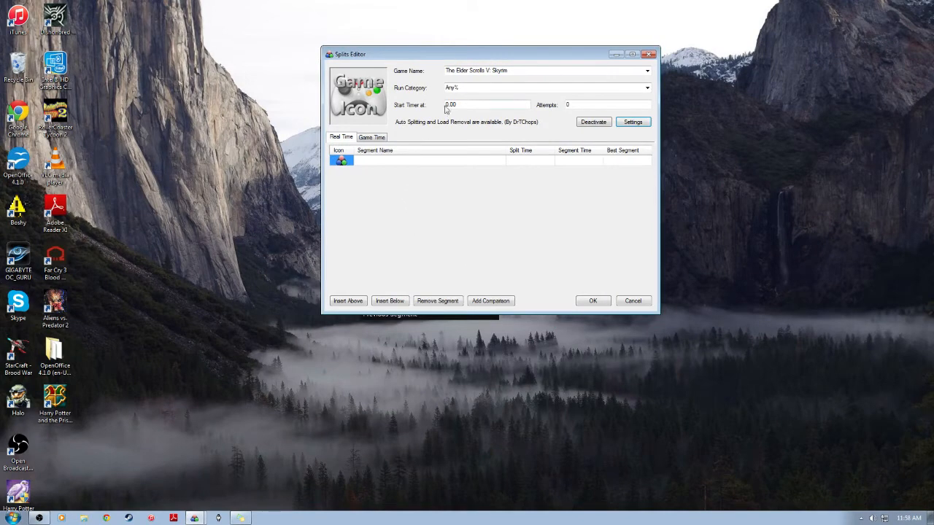
mouse_move(359, 251)
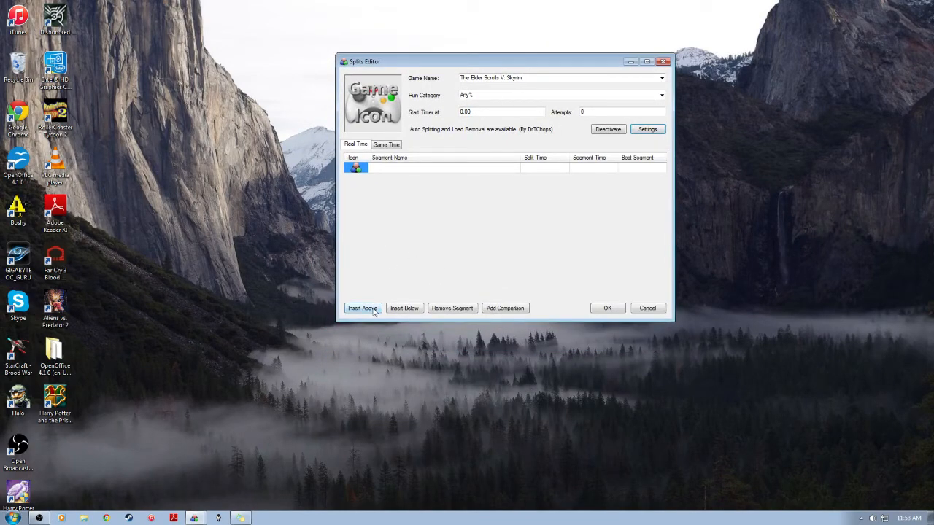
click(363, 308)
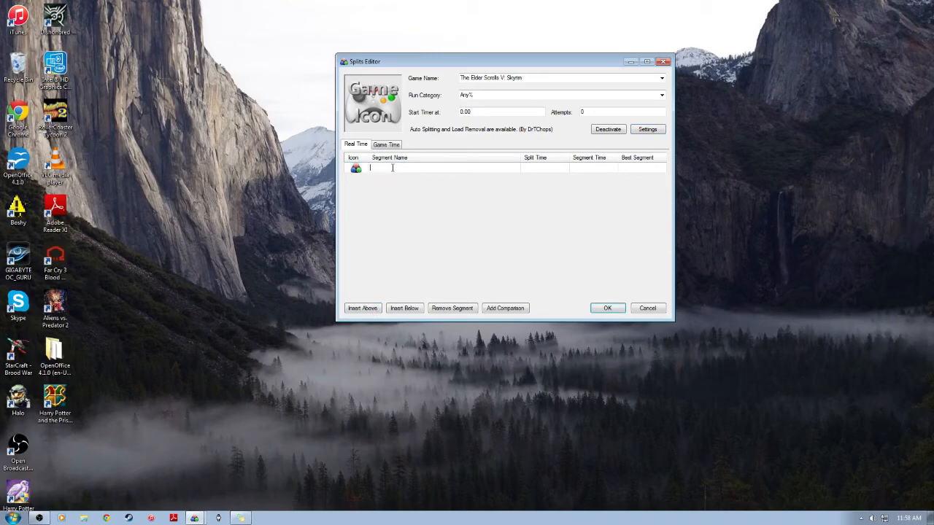
text(Hal)
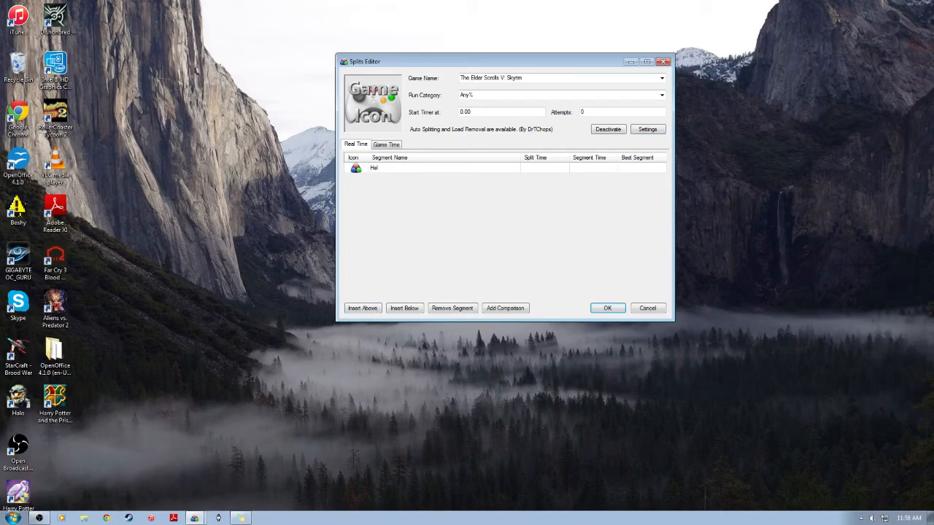
Add segments below, naming the second Whiterun and the seventh Sovngarde.
click(404, 307)
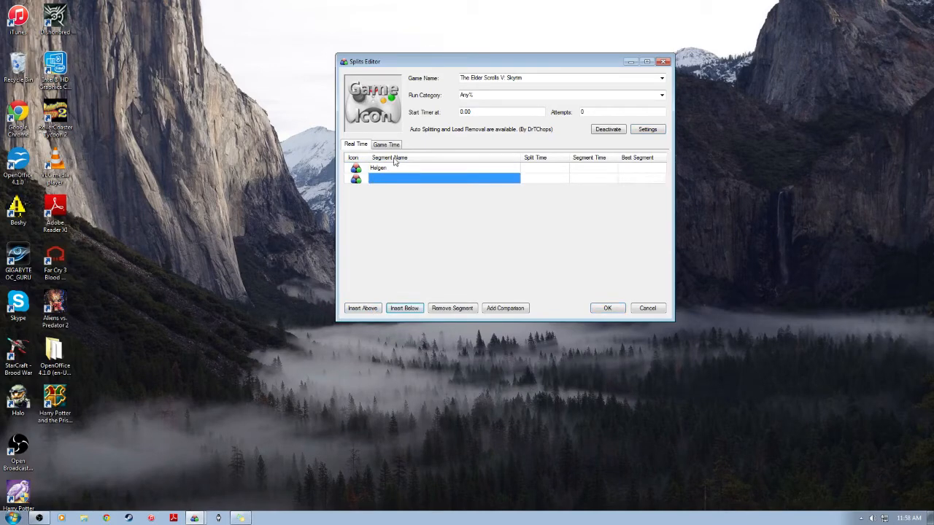
text(Whiterun)
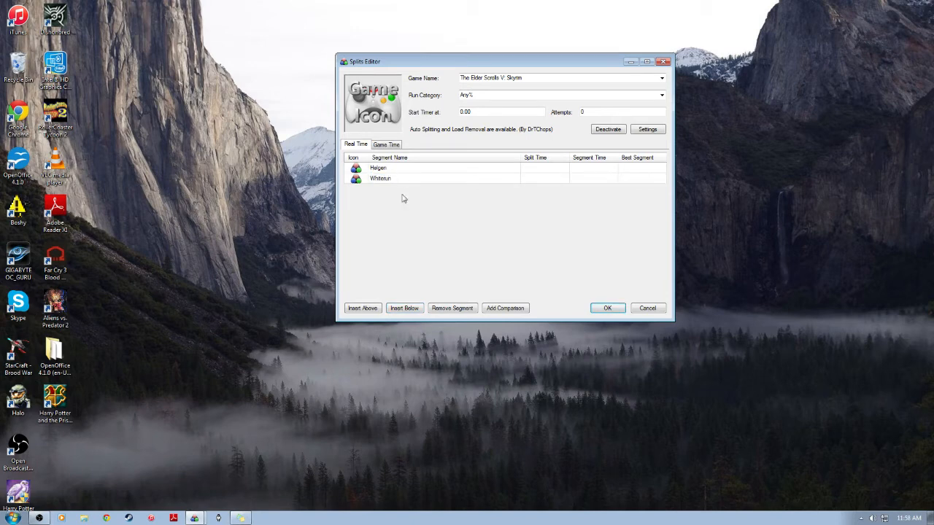
click(405, 308)
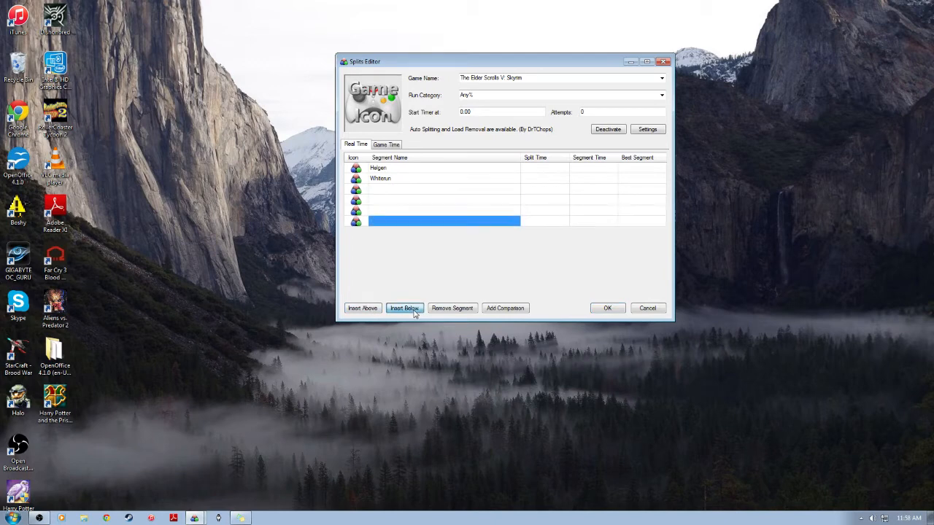
click(404, 308)
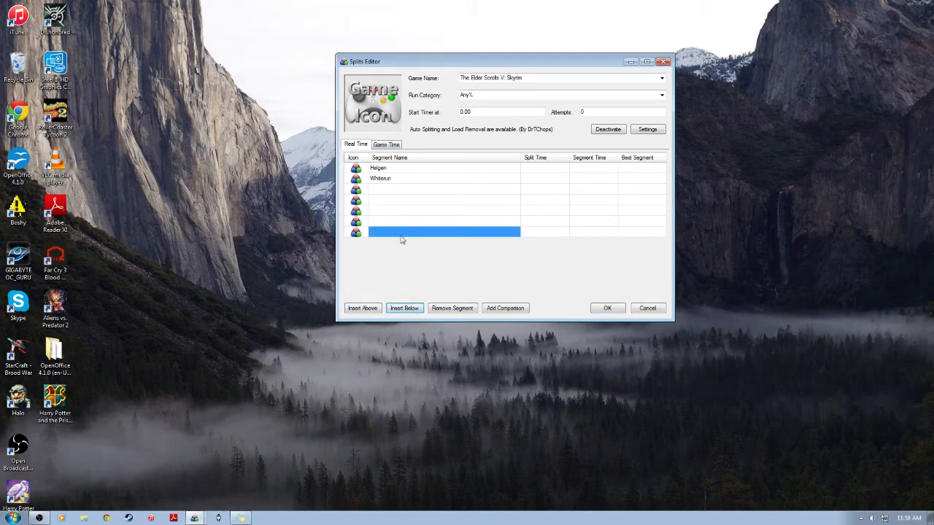
text(Sovngarde)
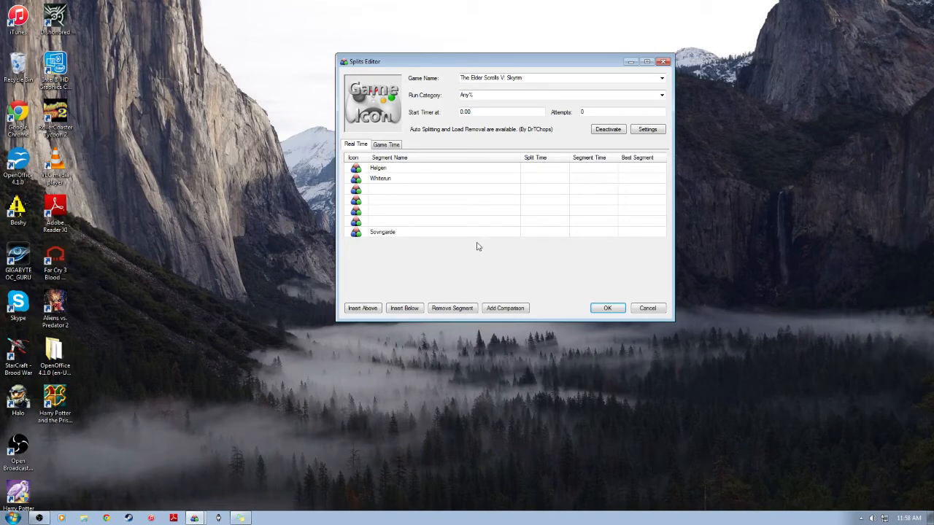
mouse_move(525, 224)
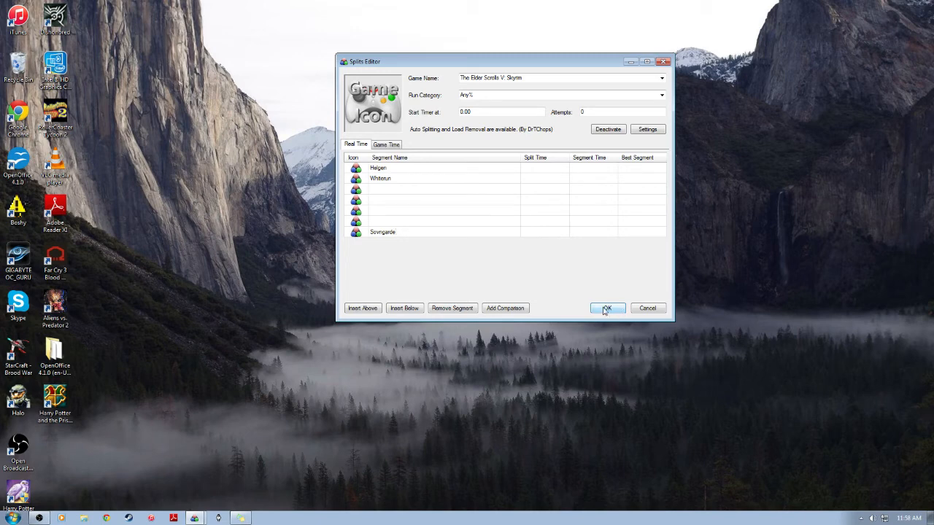
Confirm the Splits Editor so the timer shows Helgen through Sovngarde.
click(607, 308)
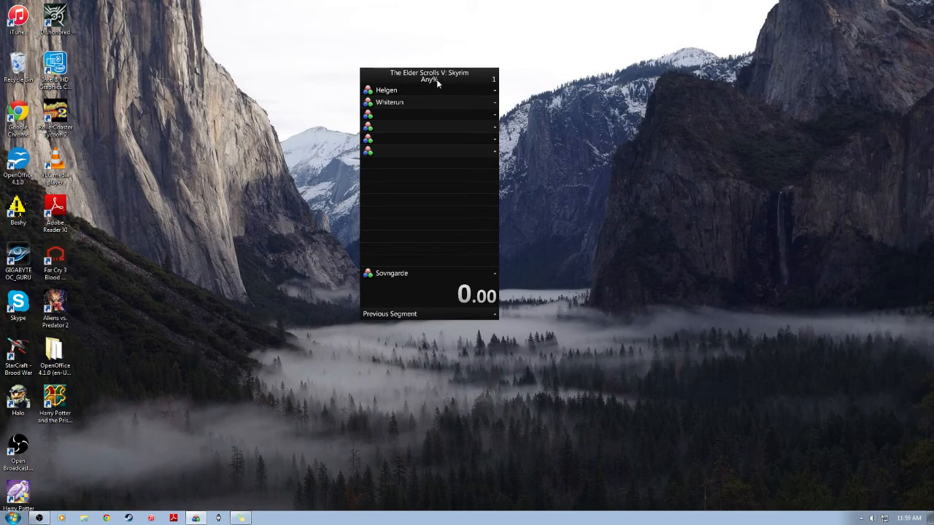
mouse_move(414, 104)
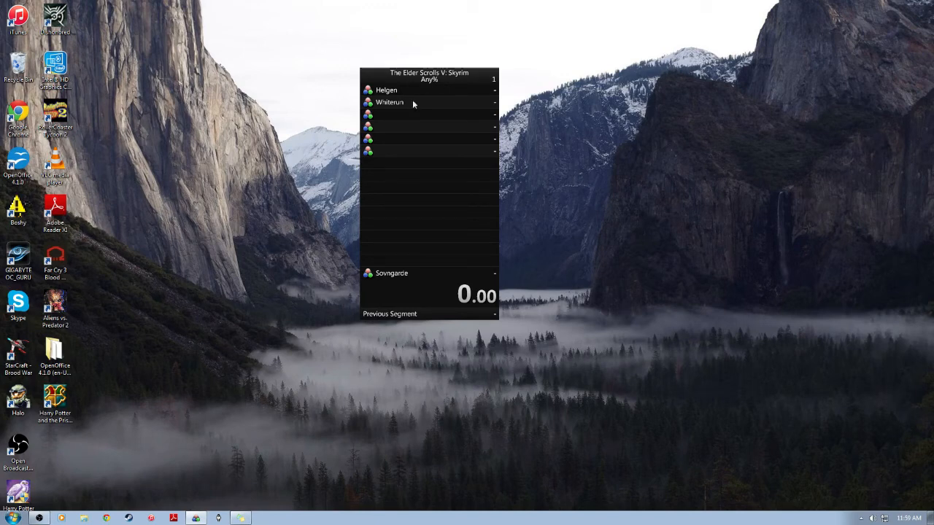
right_click(429, 117)
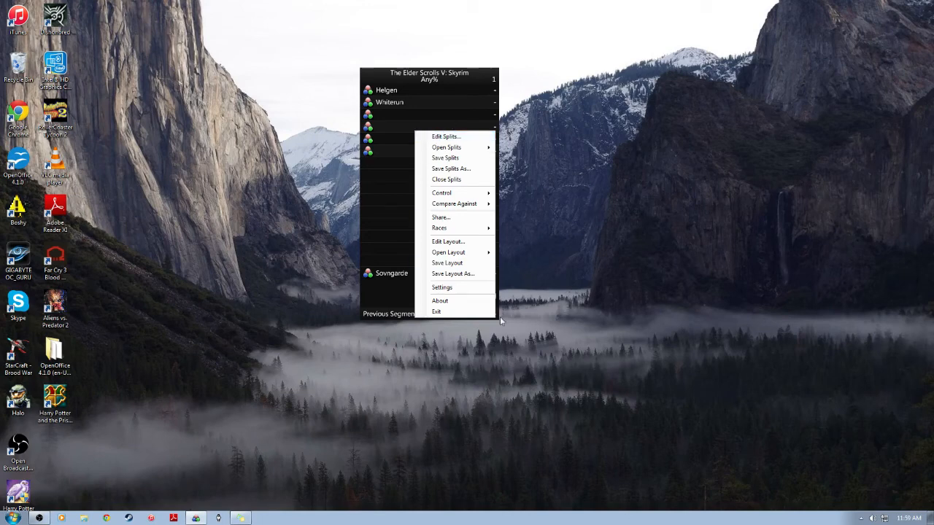
mouse_move(449, 241)
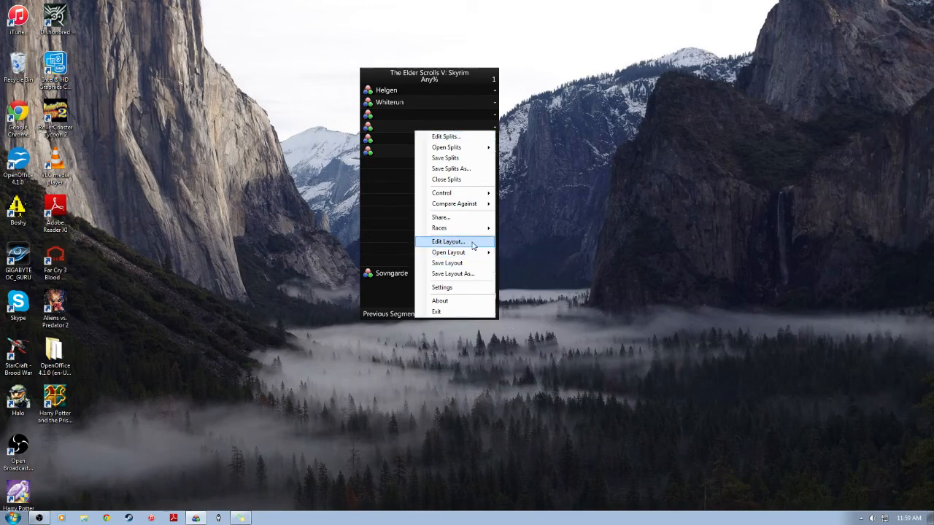
click(448, 241)
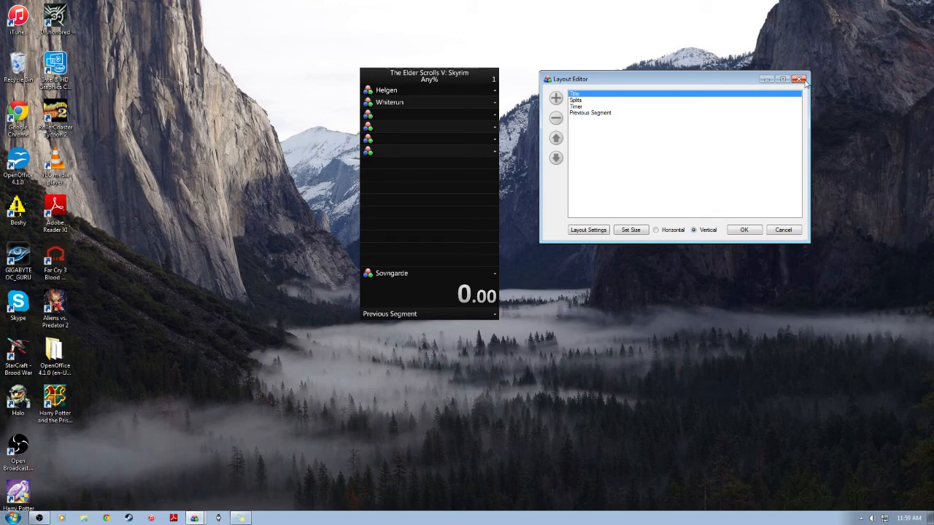
click(801, 79)
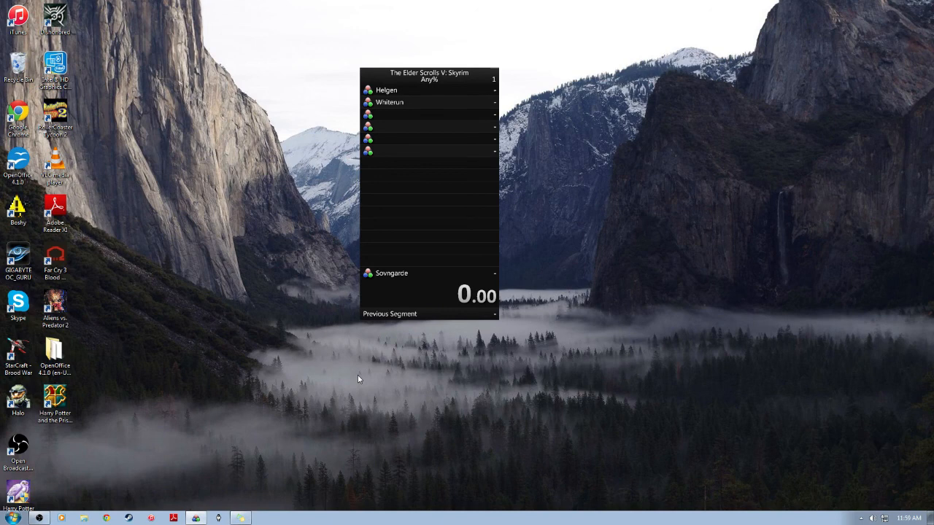
mouse_move(854, 371)
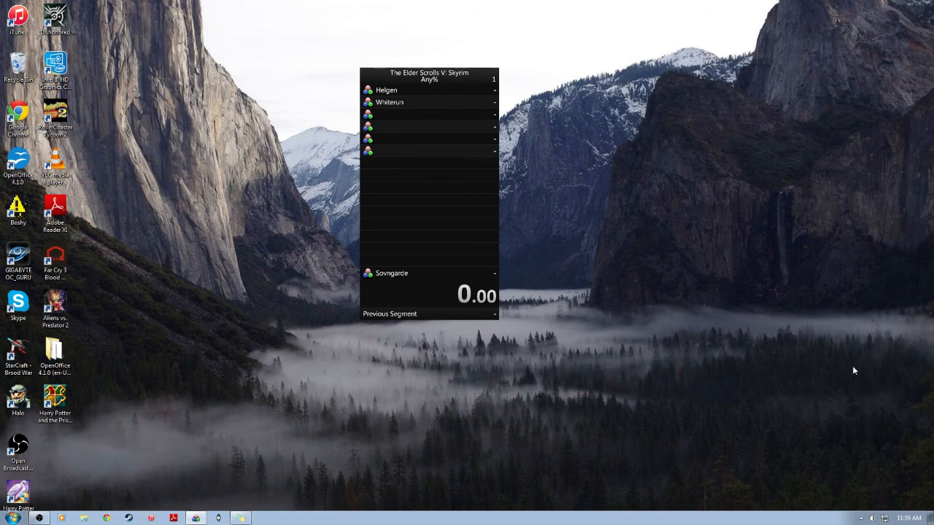